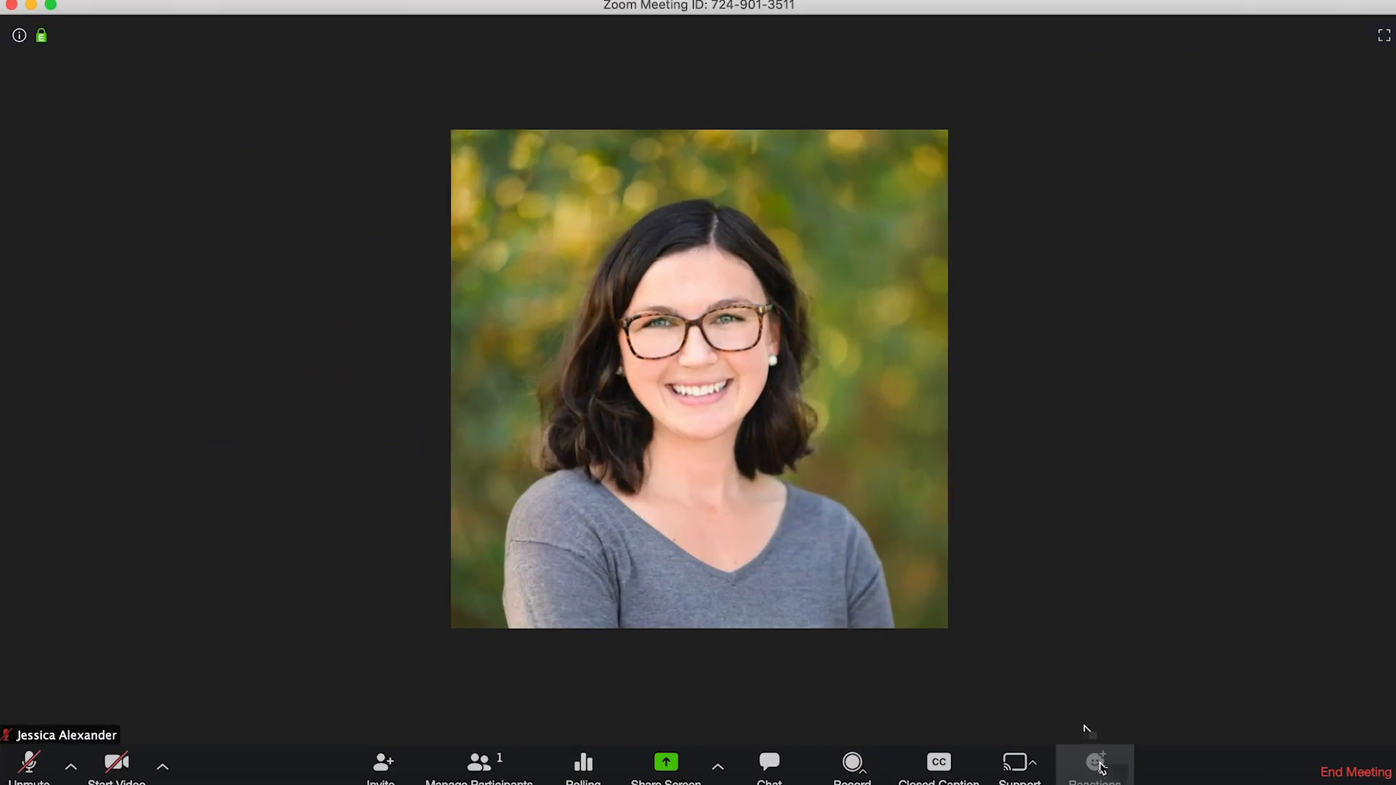
# Step: Show the reaction emojis, then open the participants panel and the chat showing two shared PDFs
pyautogui.click(1095, 761)
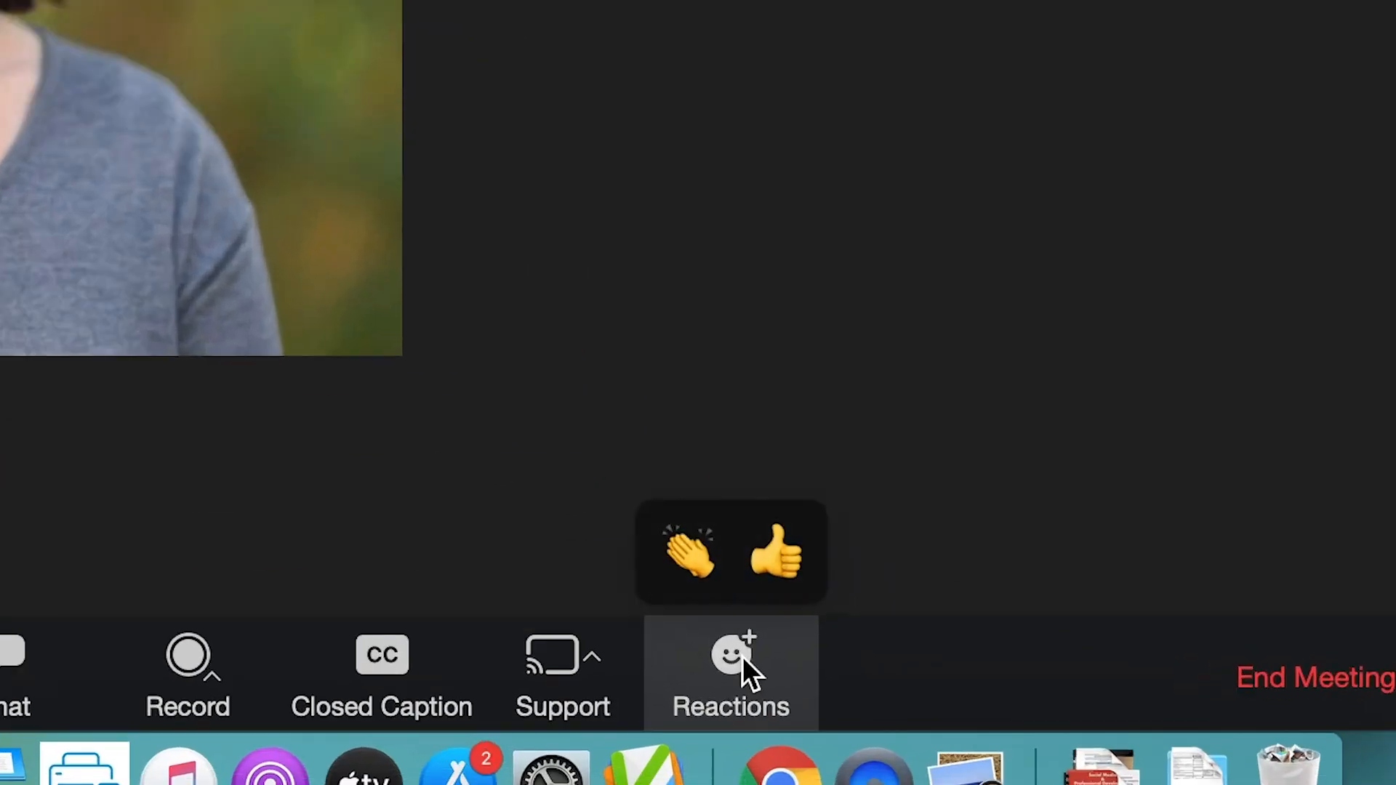
pyautogui.moveTo(641, 433)
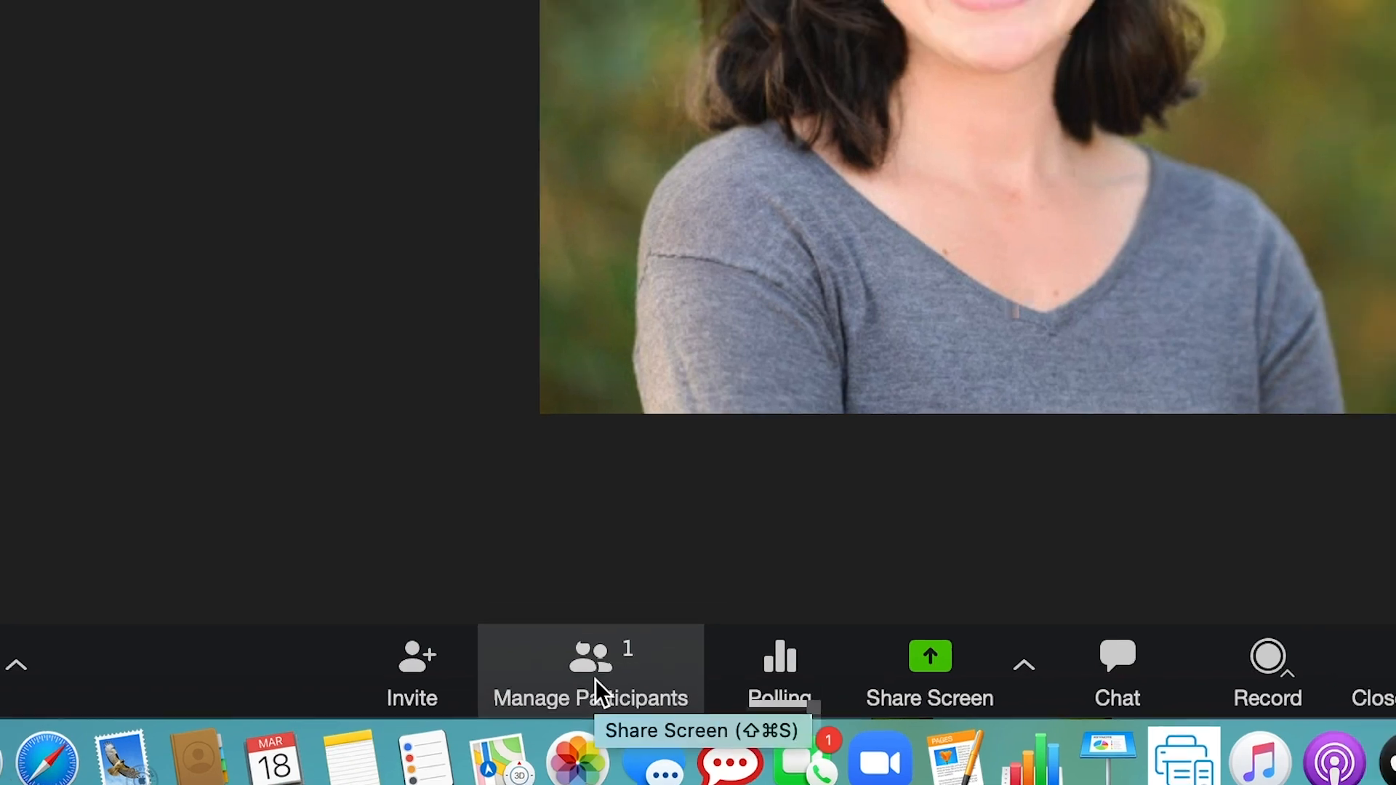
pyautogui.click(591, 672)
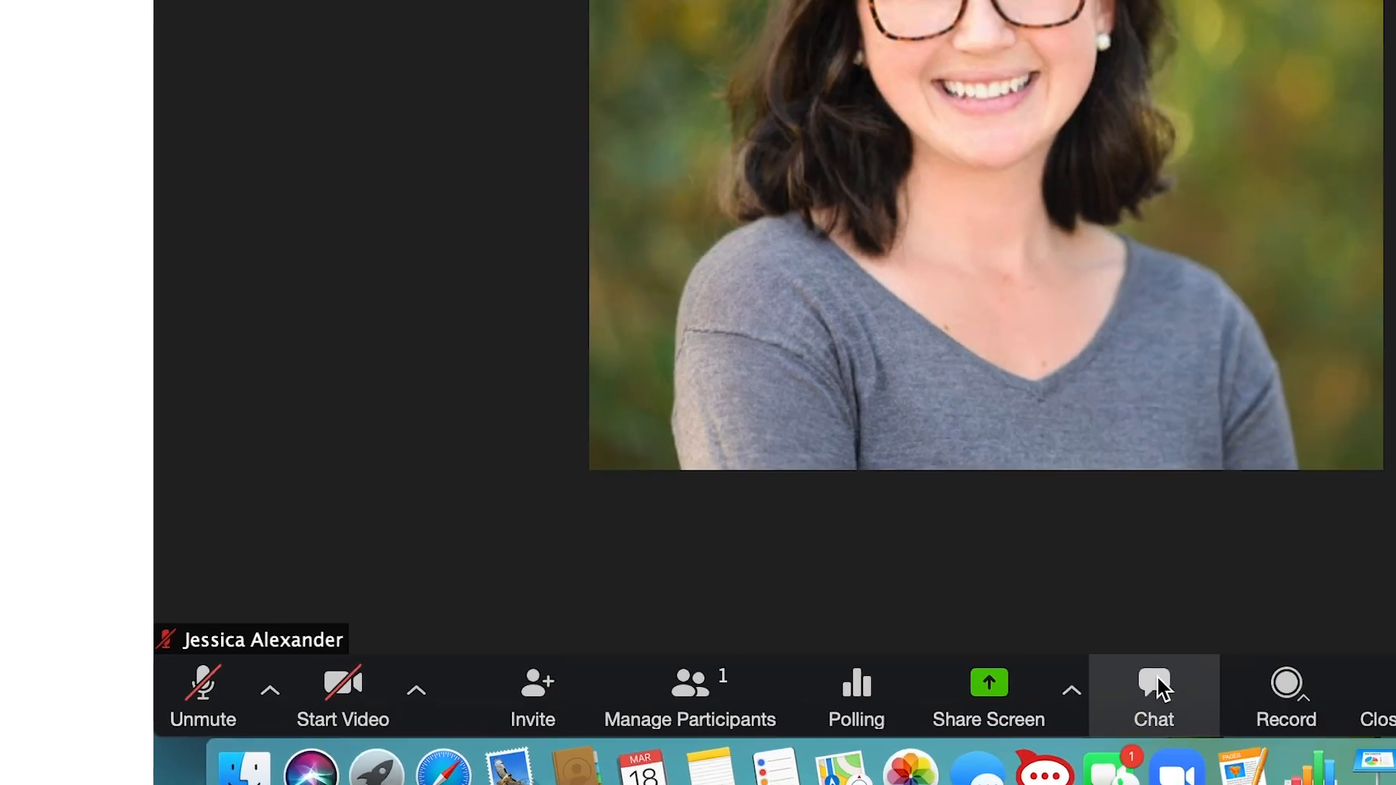
pyautogui.click(1153, 697)
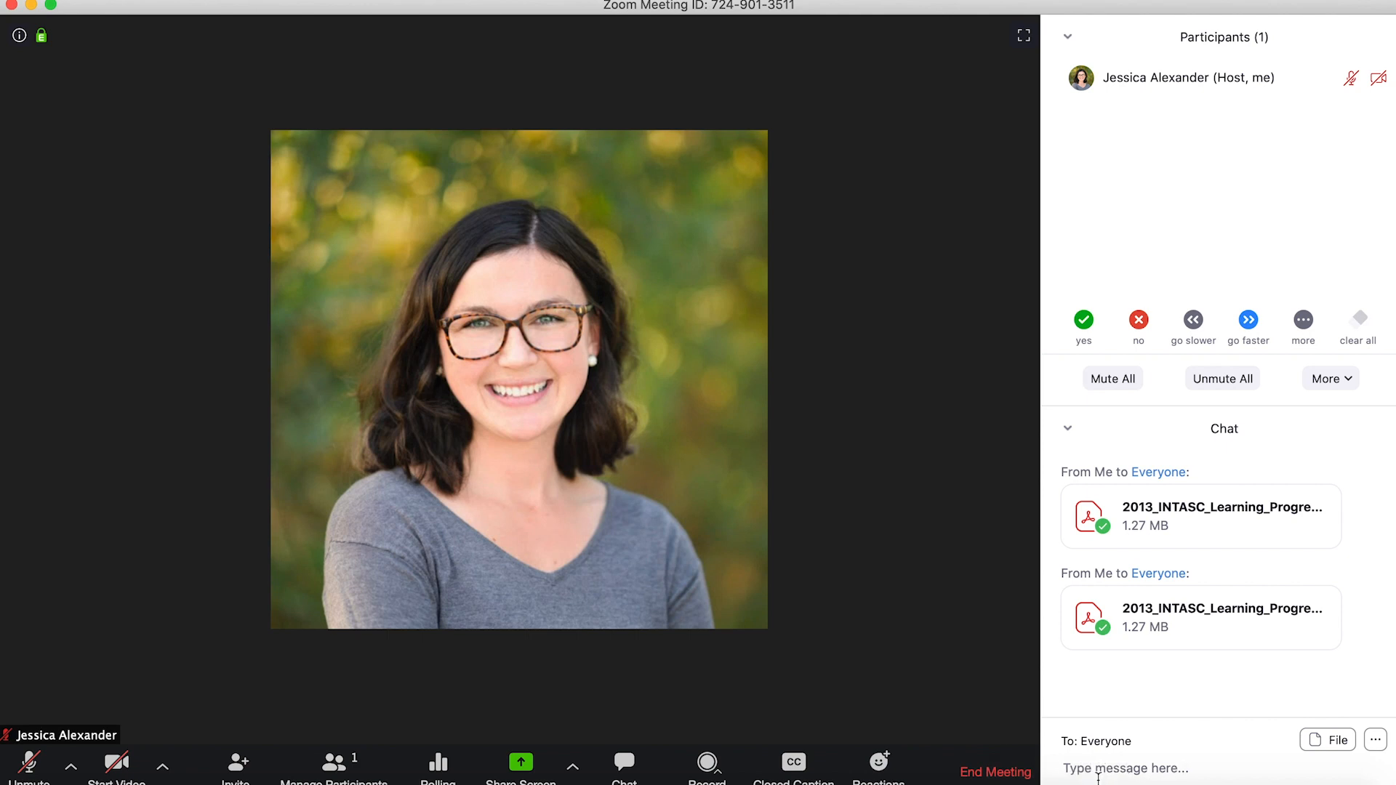
pyautogui.click(1158, 768)
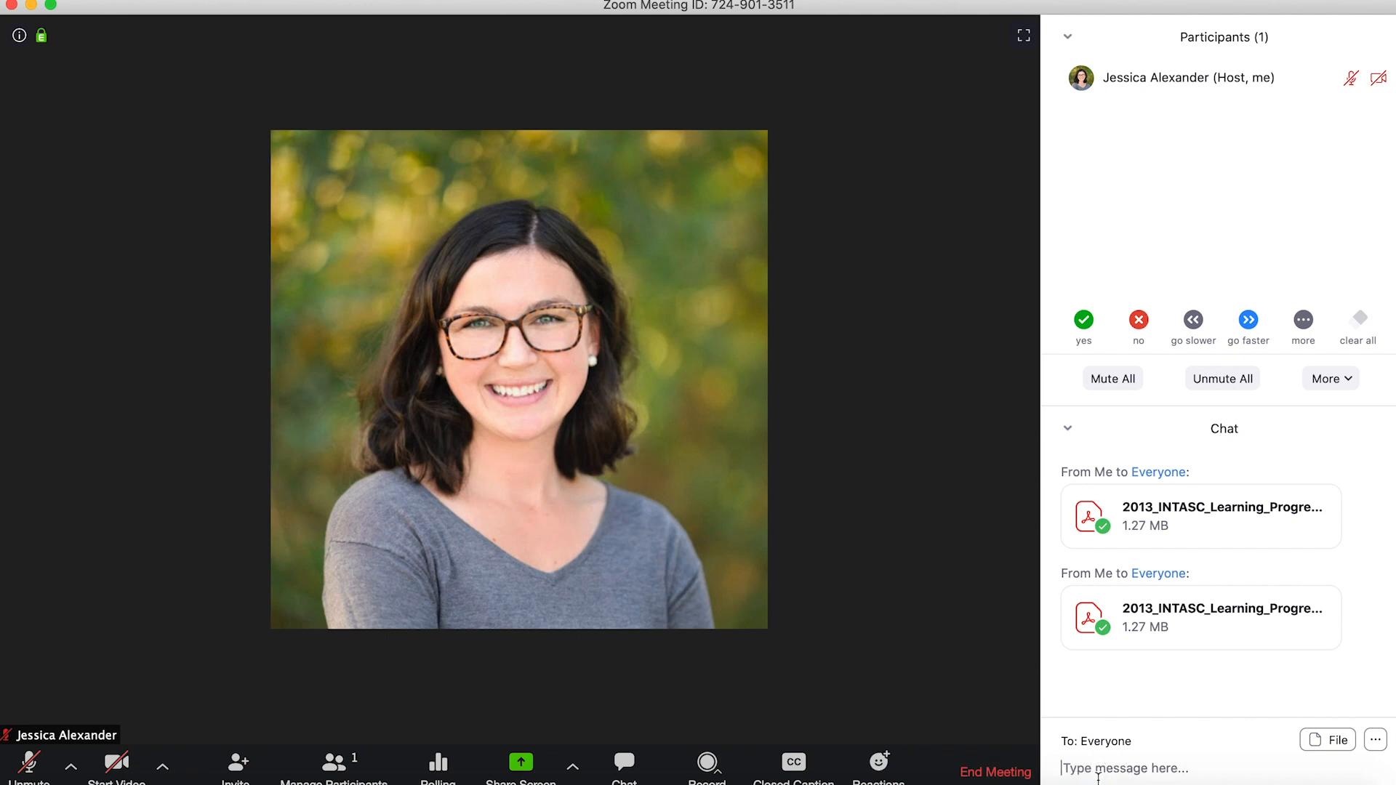